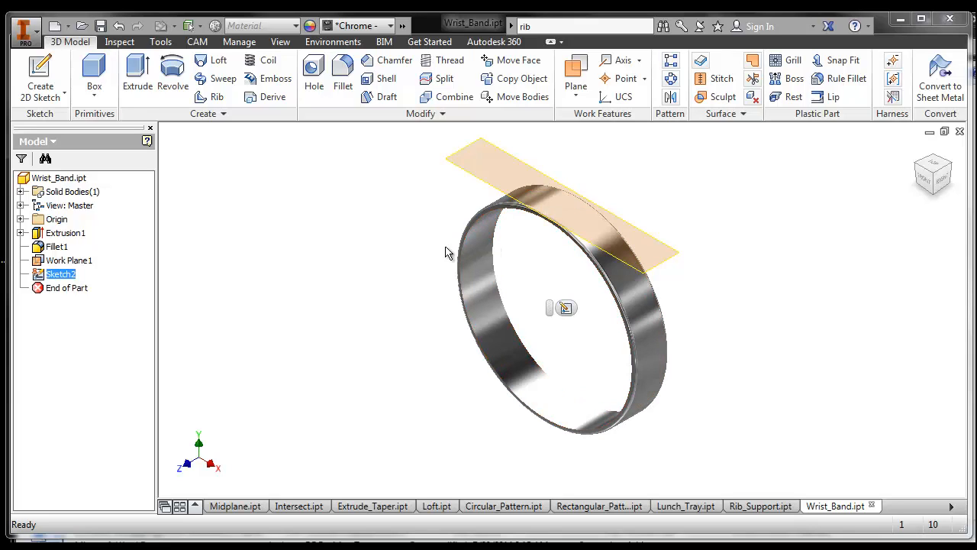
{"action": "mouse_move", "coordinate": [352, 269]}
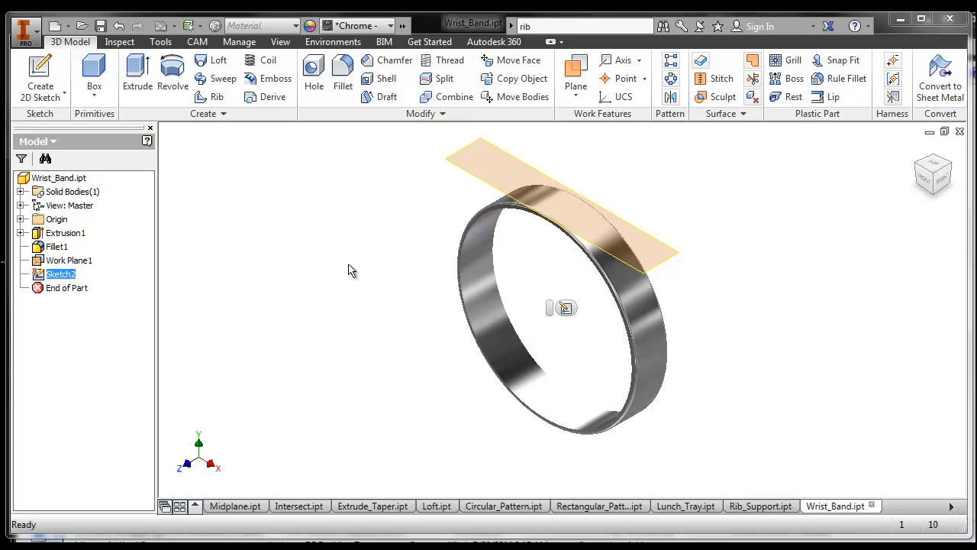
{"action": "mouse_move", "coordinate": [342, 301]}
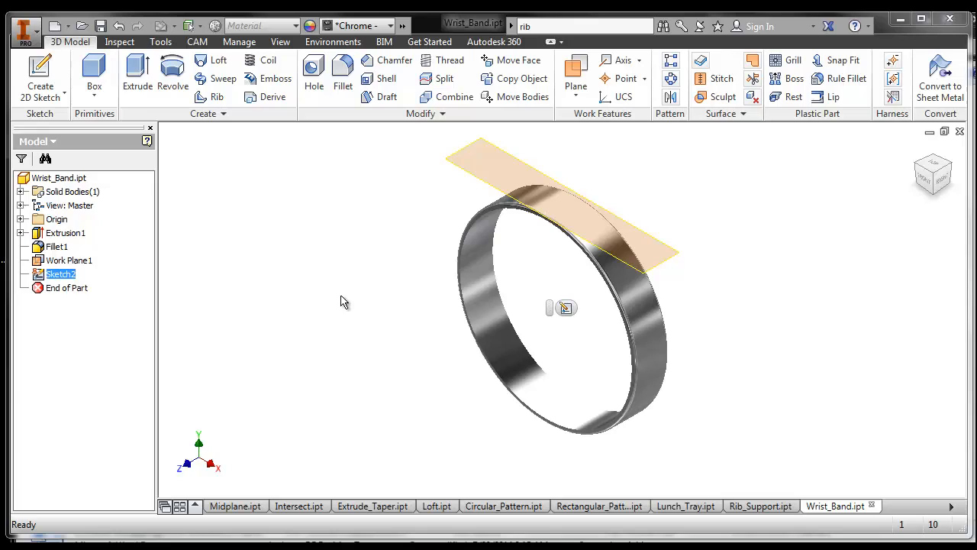
{"action": "mouse_move", "coordinate": [410, 307]}
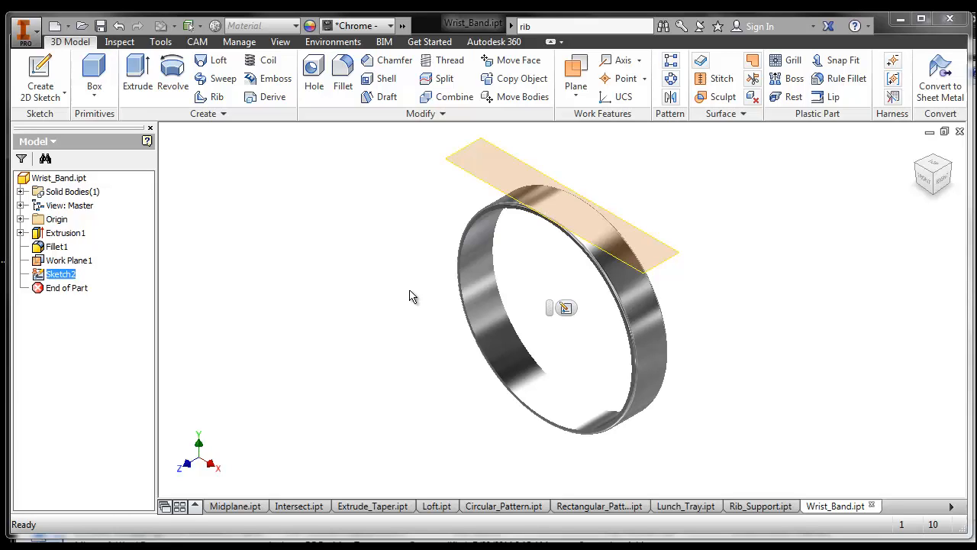
{"action": "mouse_move", "coordinate": [103, 284]}
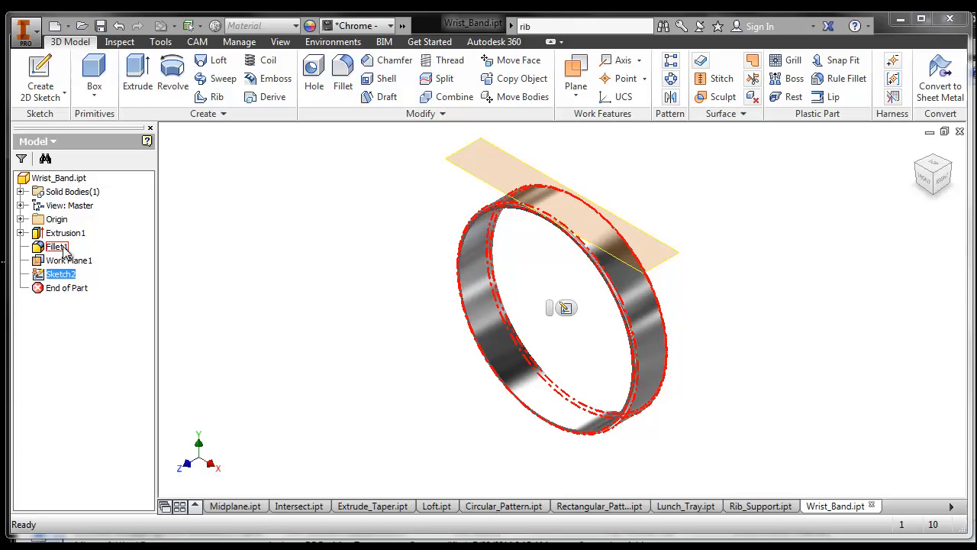
Reopen Sketch2 on the work plane for editing.
{"action": "left_click", "coordinate": [69, 260]}
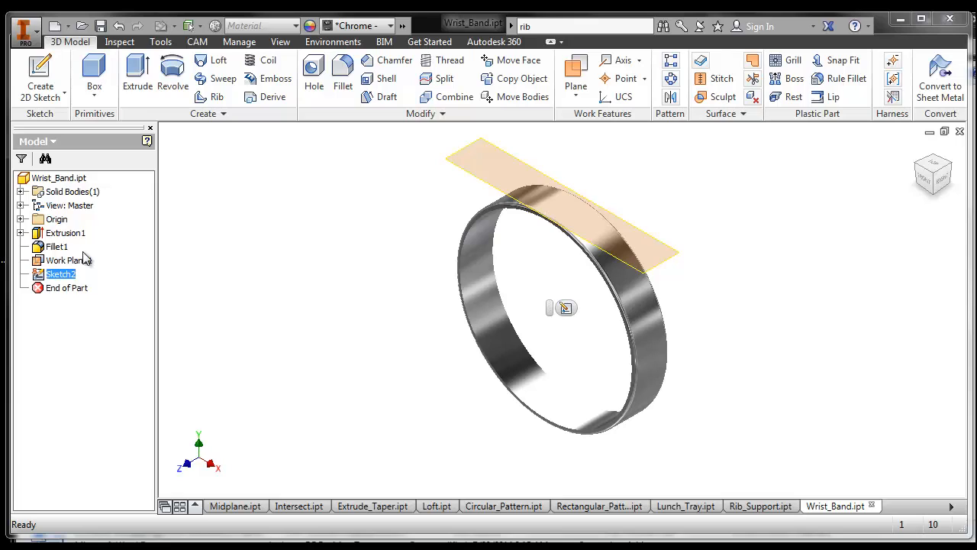
{"action": "left_click", "coordinate": [61, 273]}
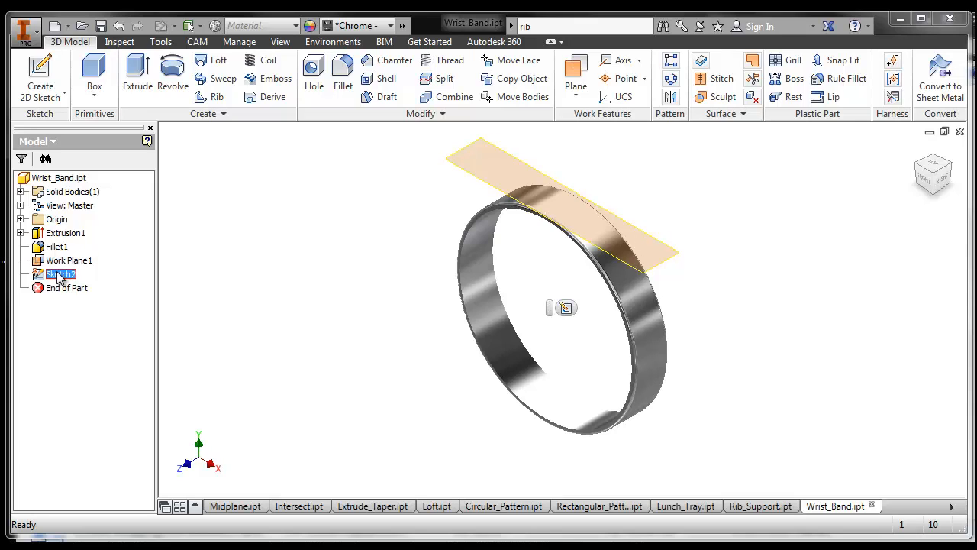
{"action": "right_click", "coordinate": [60, 274]}
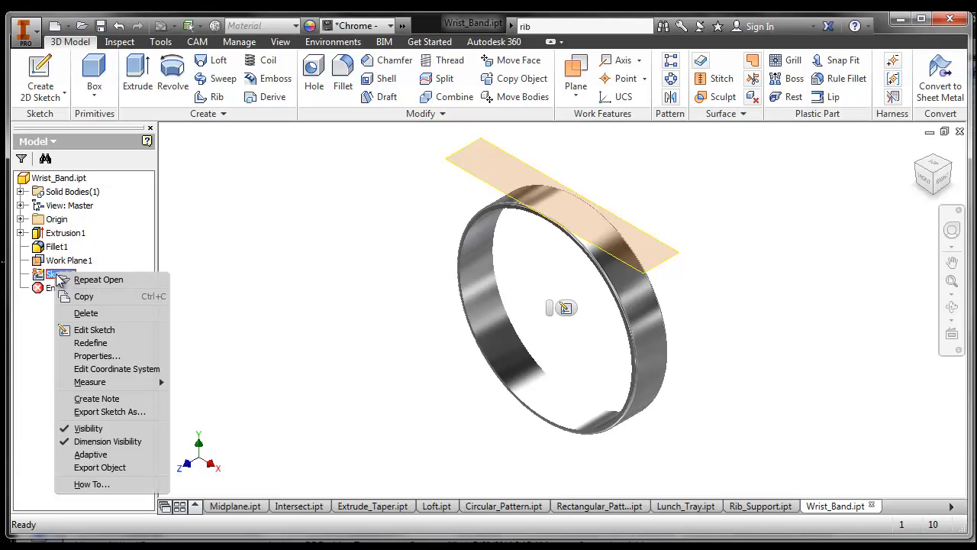
{"action": "mouse_move", "coordinate": [94, 329]}
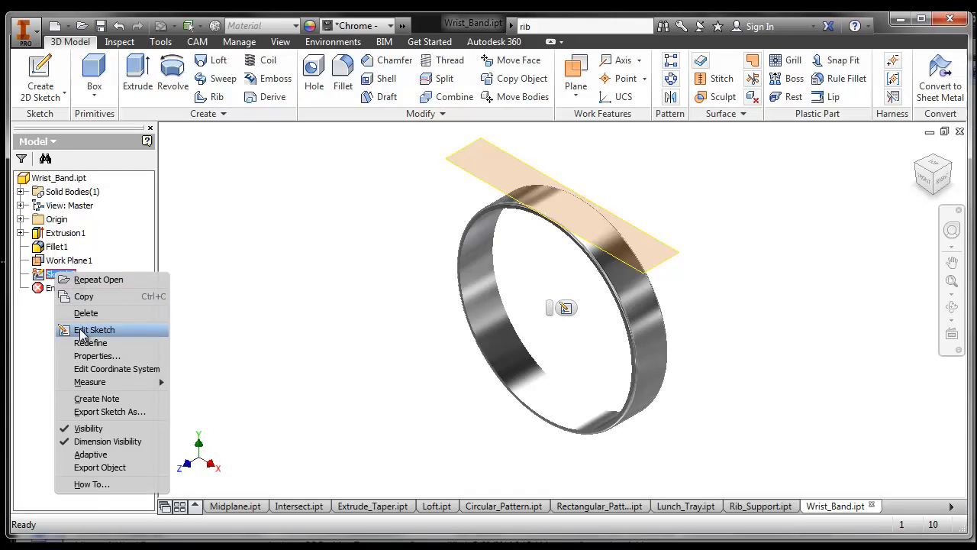
{"action": "left_click", "coordinate": [94, 329]}
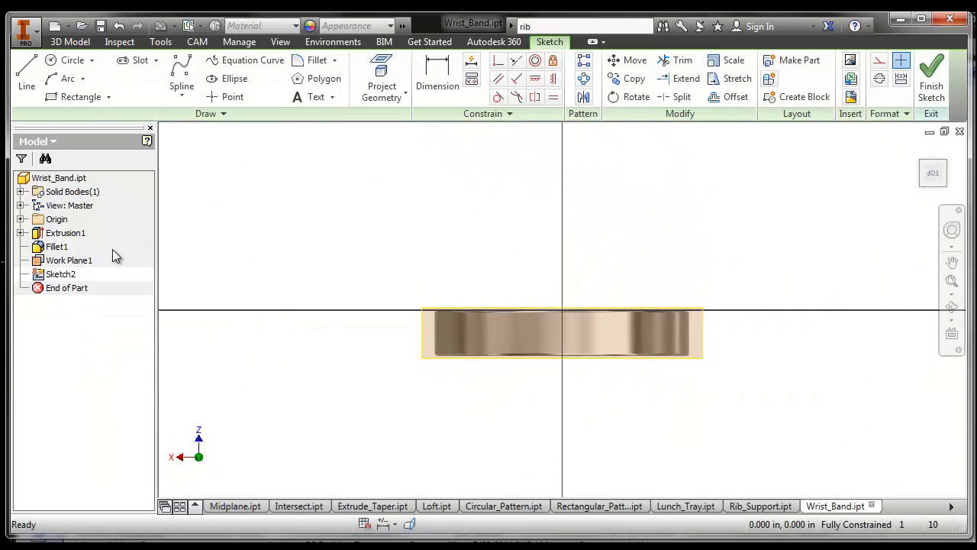
Drag out a text box across the band with the Text tool.
{"action": "left_click", "coordinate": [315, 97]}
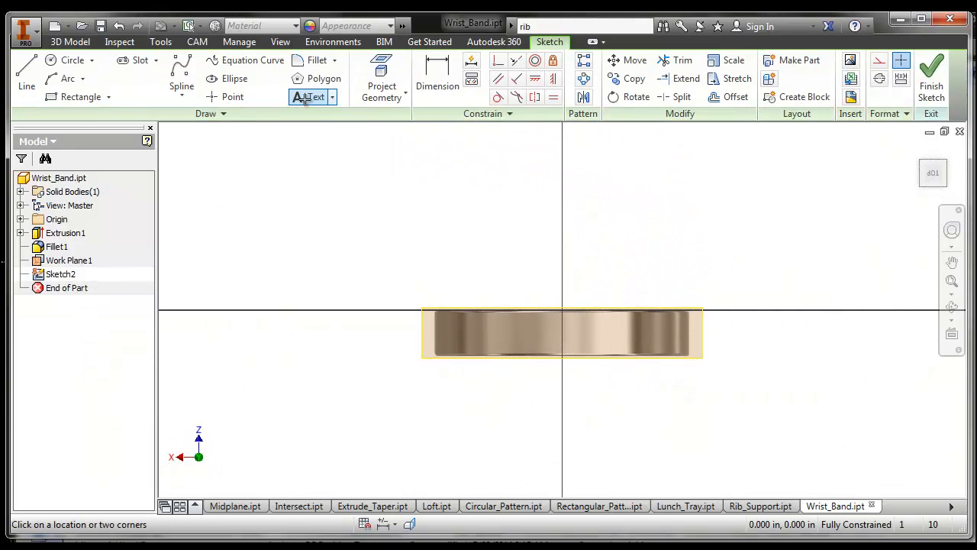
{"action": "left_click", "coordinate": [312, 97]}
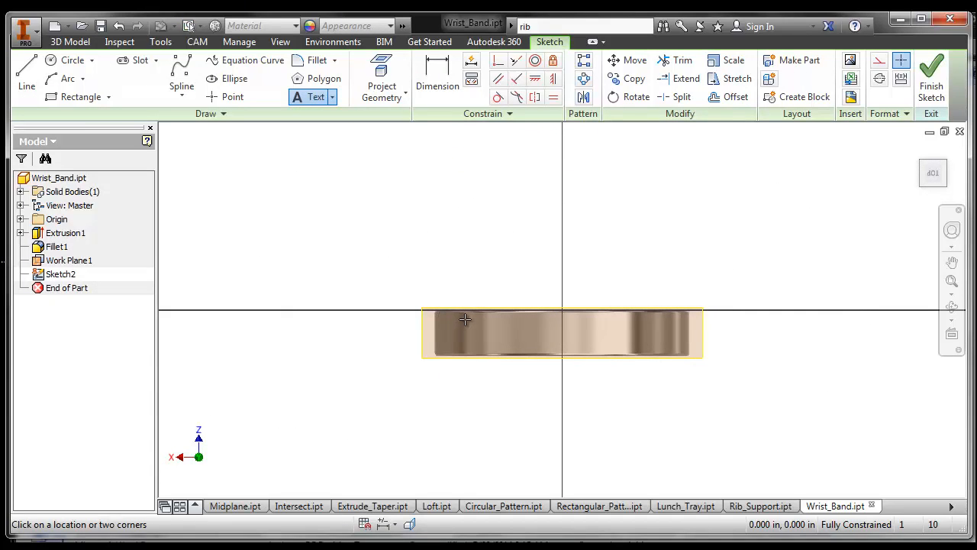
{"action": "left_click_drag", "start_coordinate": [465, 319], "coordinate": [681, 348]}
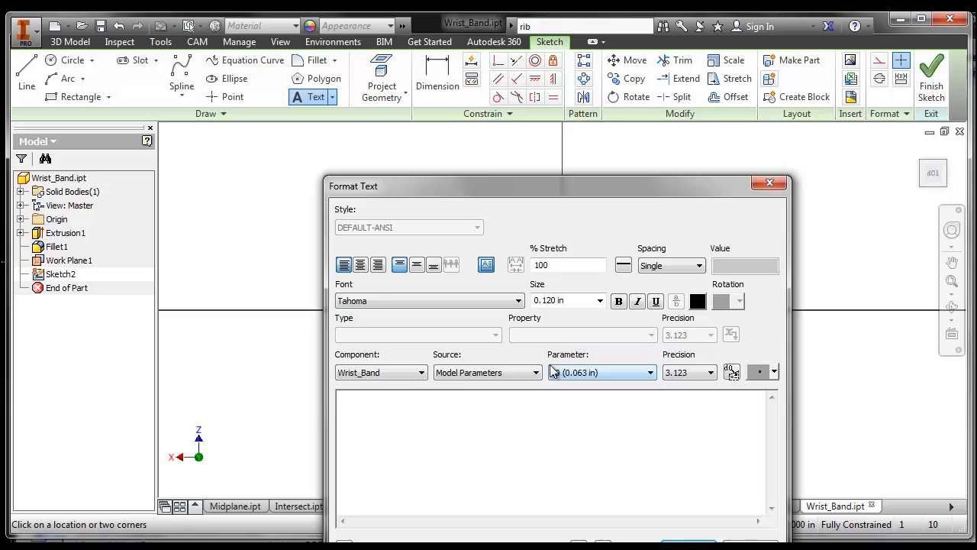
Enter the text CHRIS HURD in the Format Text box.
{"action": "left_click", "coordinate": [600, 371]}
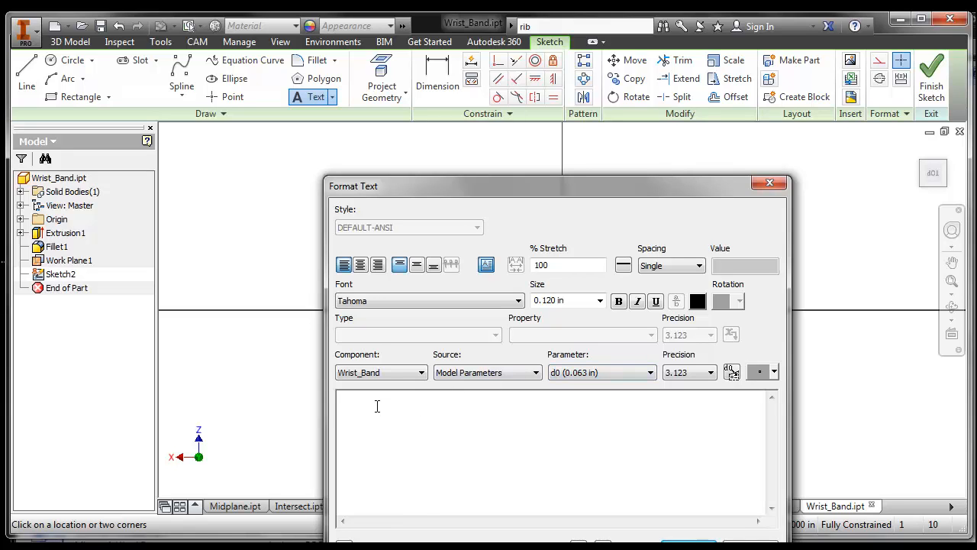
{"action": "type", "text": "CHRIS"}
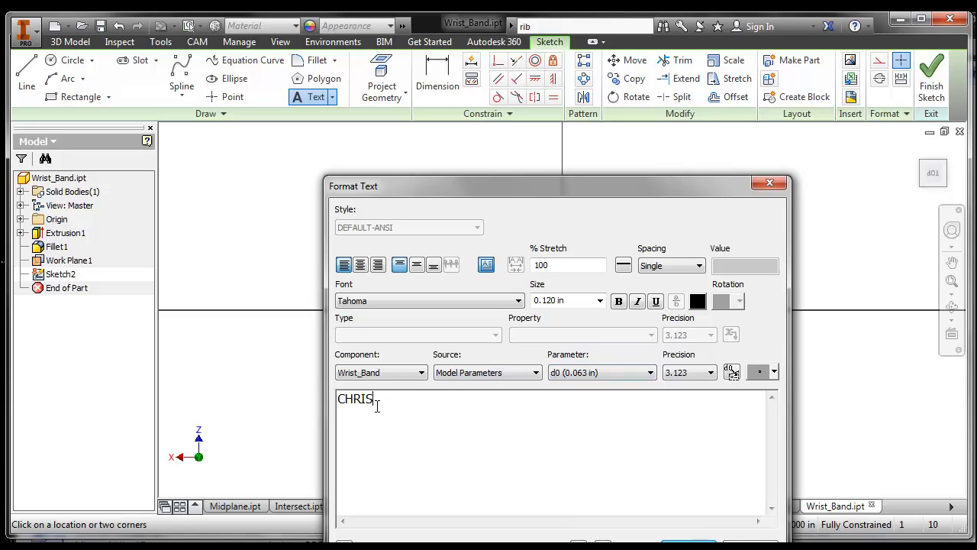
{"action": "type", "text": "HURD"}
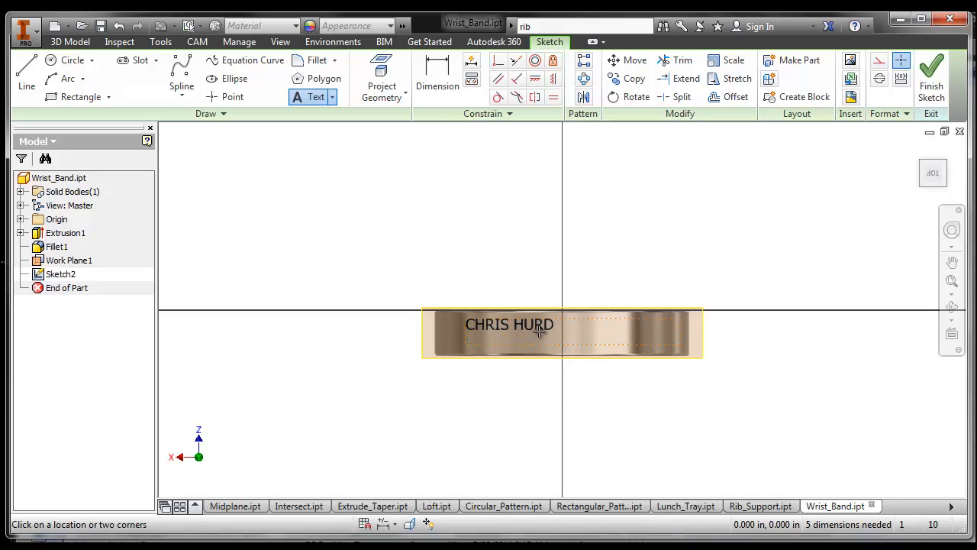
{"action": "mouse_move", "coordinate": [461, 320]}
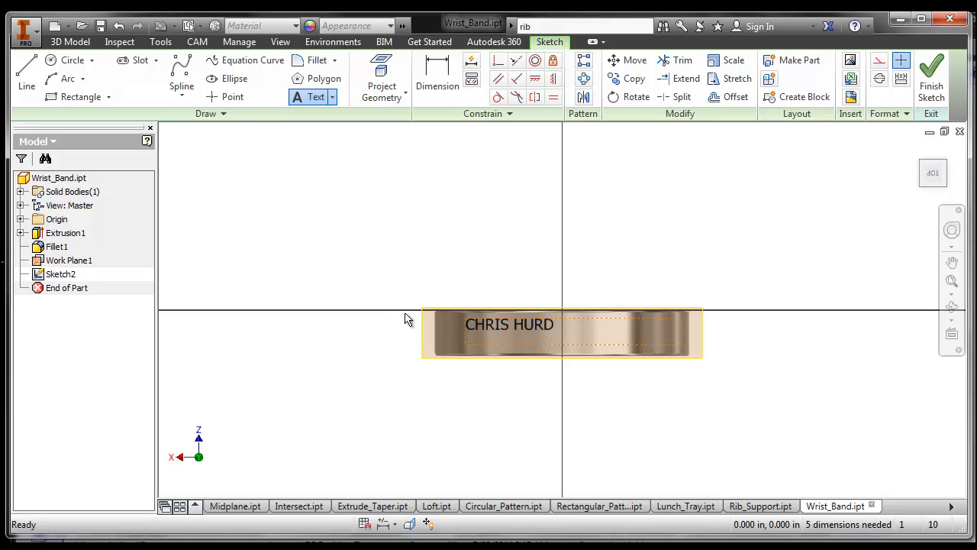
Reopen the CHRIS HURD text and change its size to 0.24.
{"action": "left_click", "coordinate": [509, 324]}
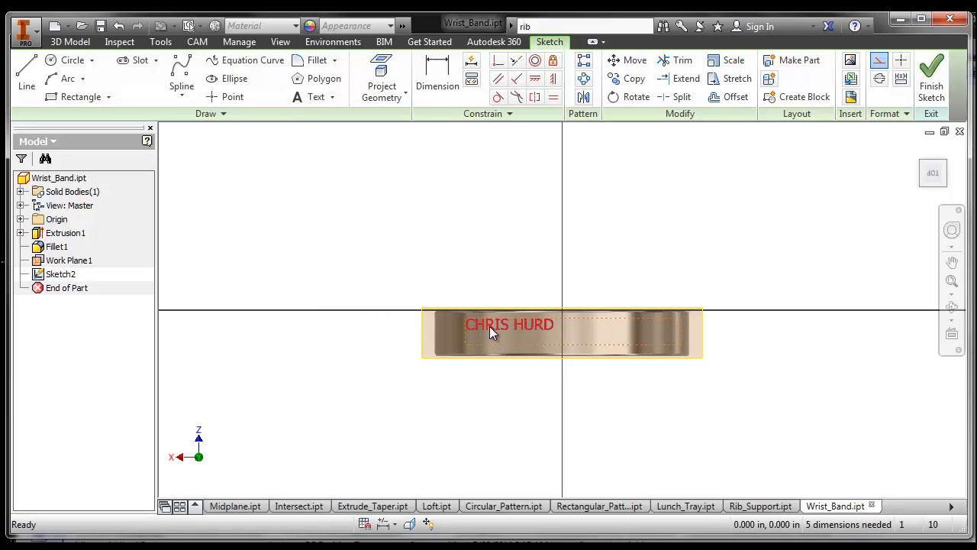
{"action": "double_click", "coordinate": [509, 323]}
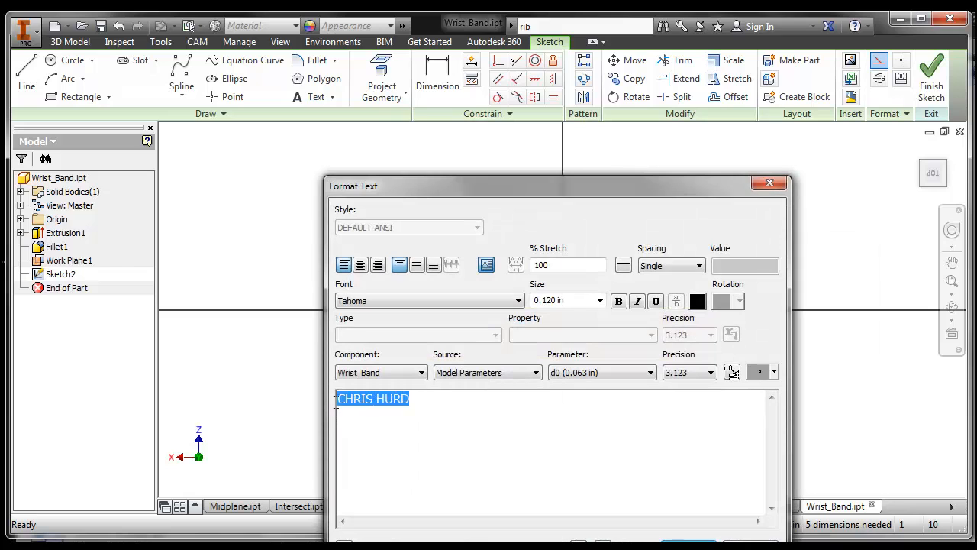
{"action": "left_click", "coordinate": [561, 300]}
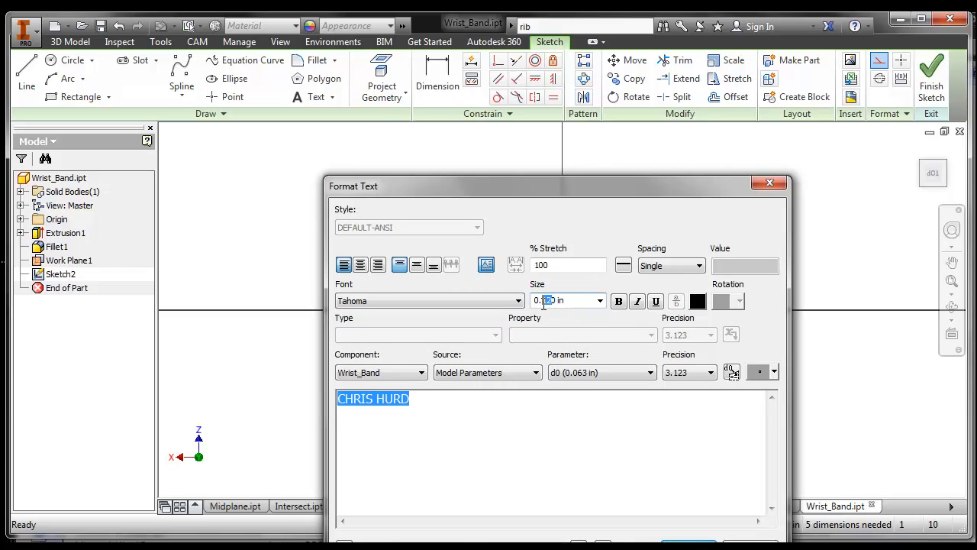
{"action": "type", "text": "0.24"}
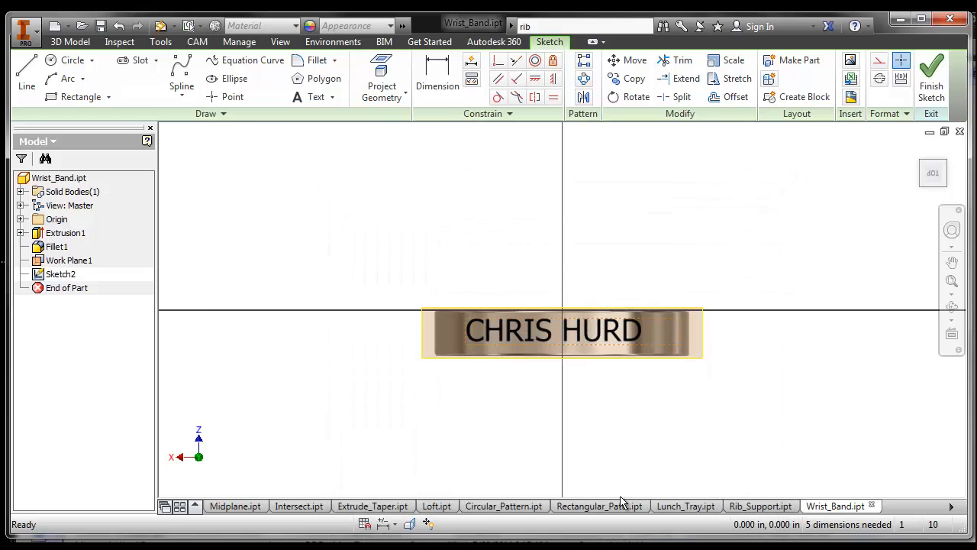
{"action": "mouse_move", "coordinate": [787, 393]}
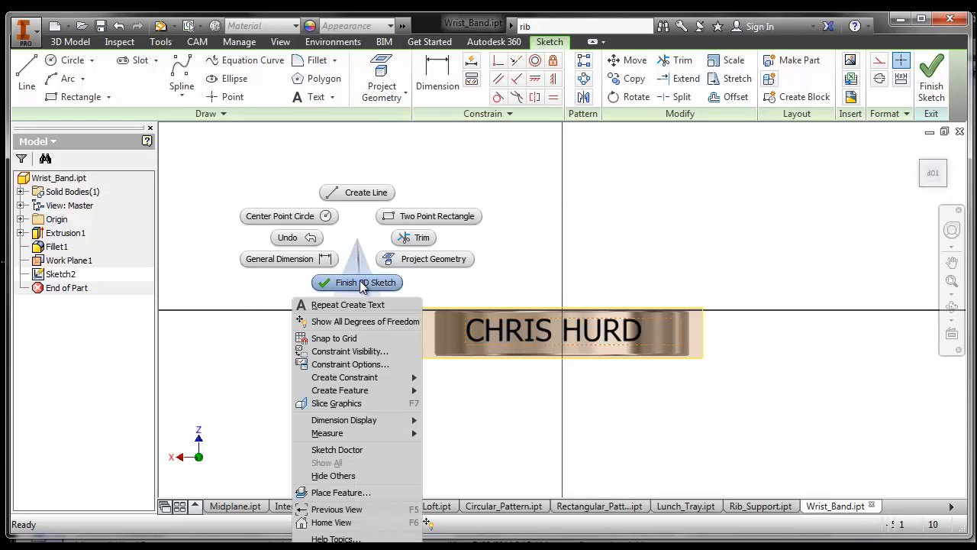
Finish Sketch2 and return to the 3D ring model.
{"action": "left_click", "coordinate": [365, 282]}
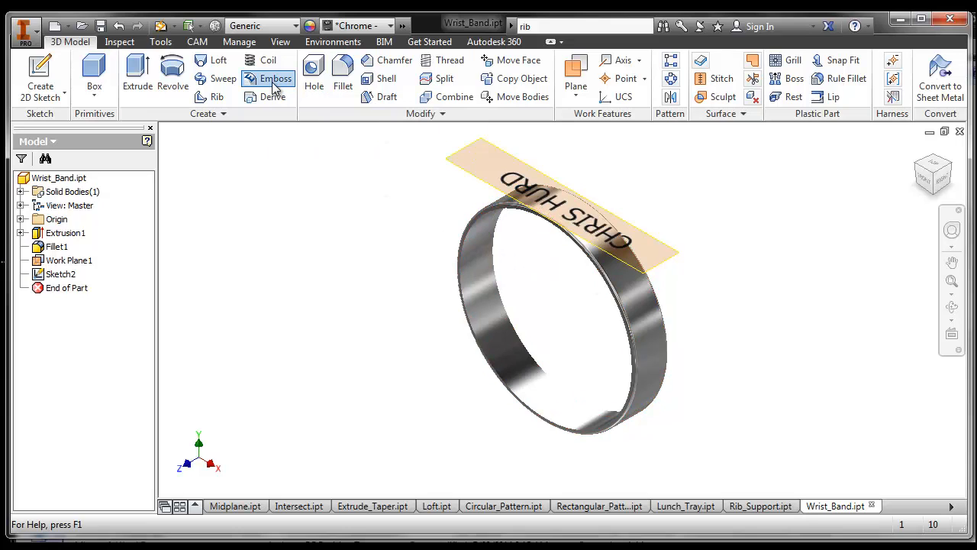
{"action": "left_click", "coordinate": [275, 78]}
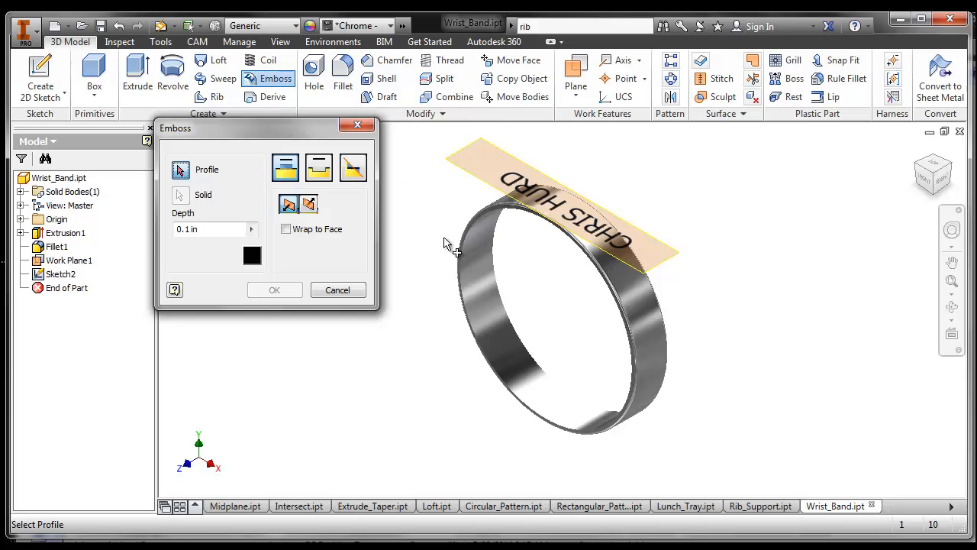
{"action": "left_click", "coordinate": [550, 210]}
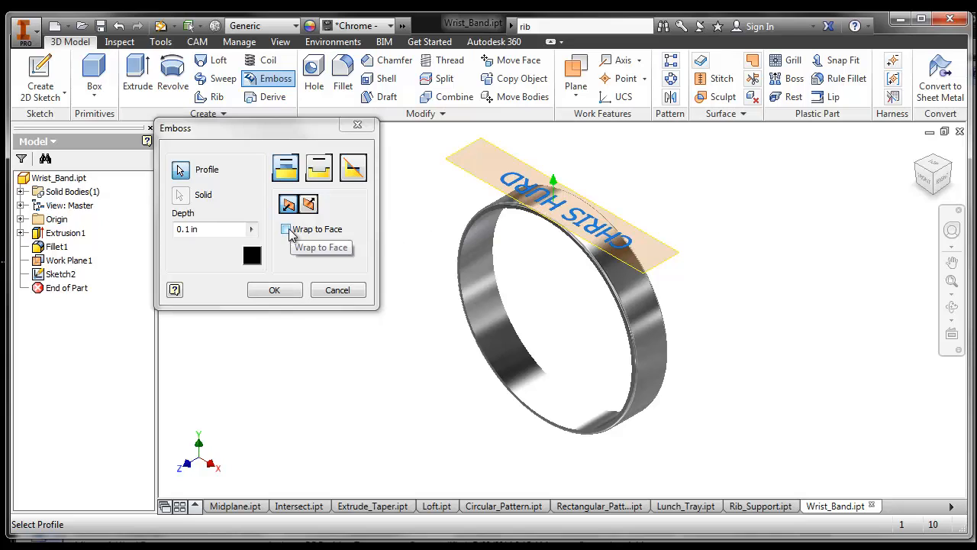
{"action": "left_click", "coordinate": [285, 229]}
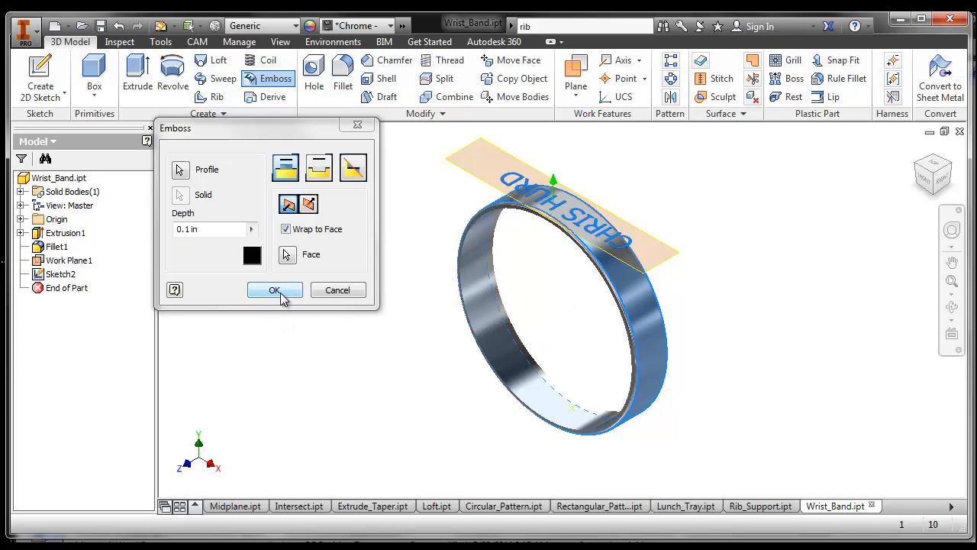
{"action": "left_click", "coordinate": [274, 289]}
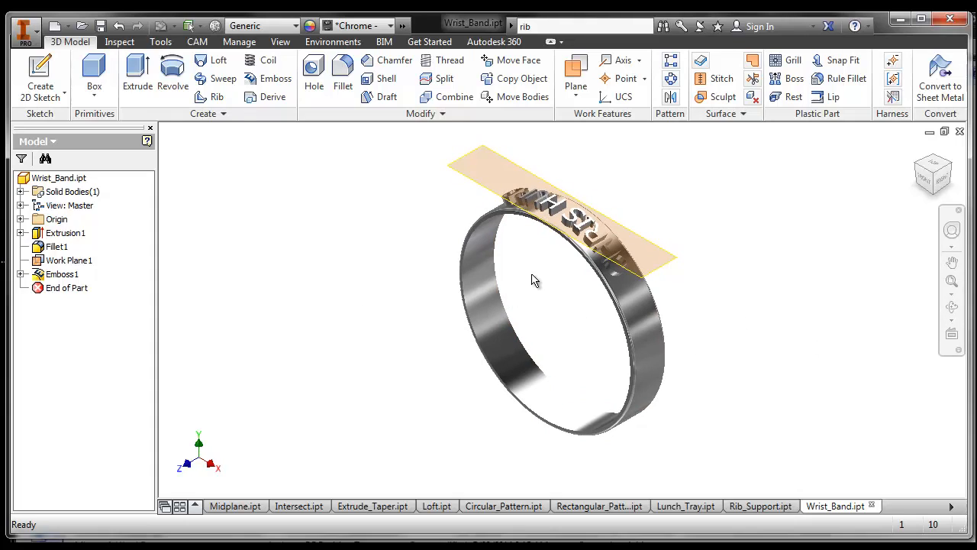
{"action": "mouse_move", "coordinate": [683, 321]}
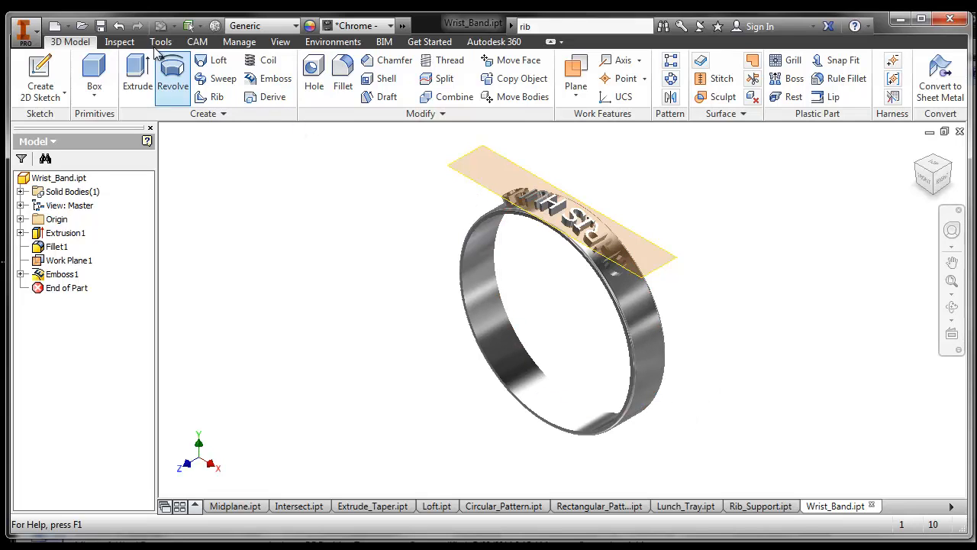
{"action": "left_click", "coordinate": [118, 25]}
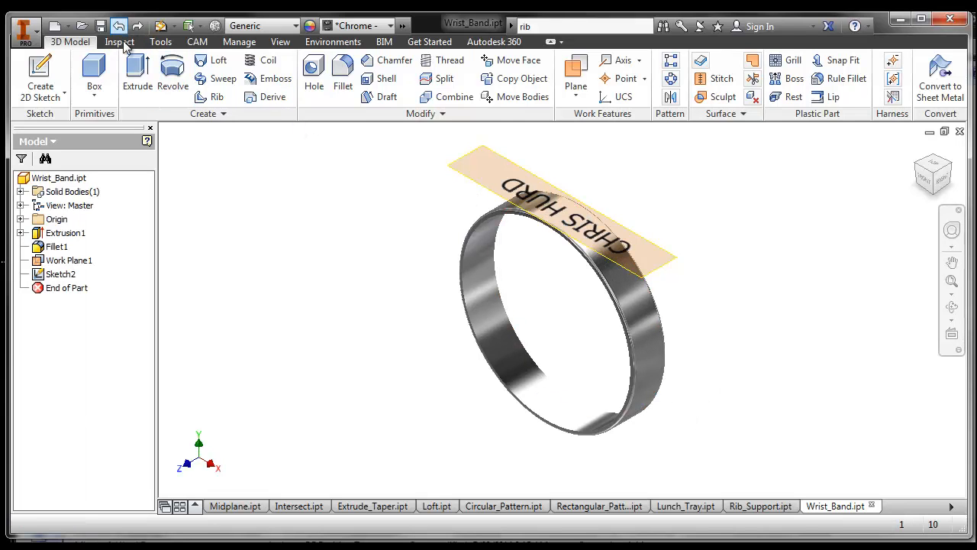
{"action": "left_click", "coordinate": [275, 78]}
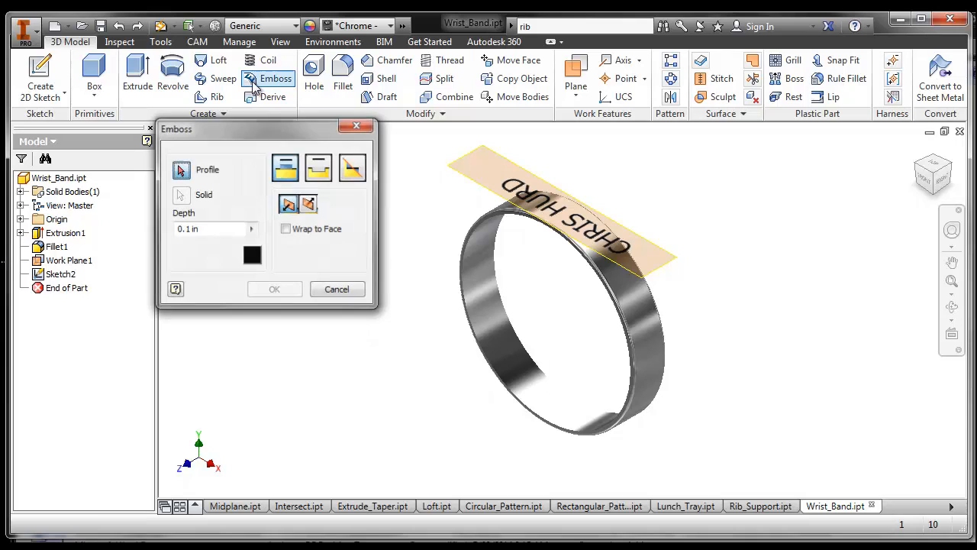
{"action": "mouse_move", "coordinate": [286, 229]}
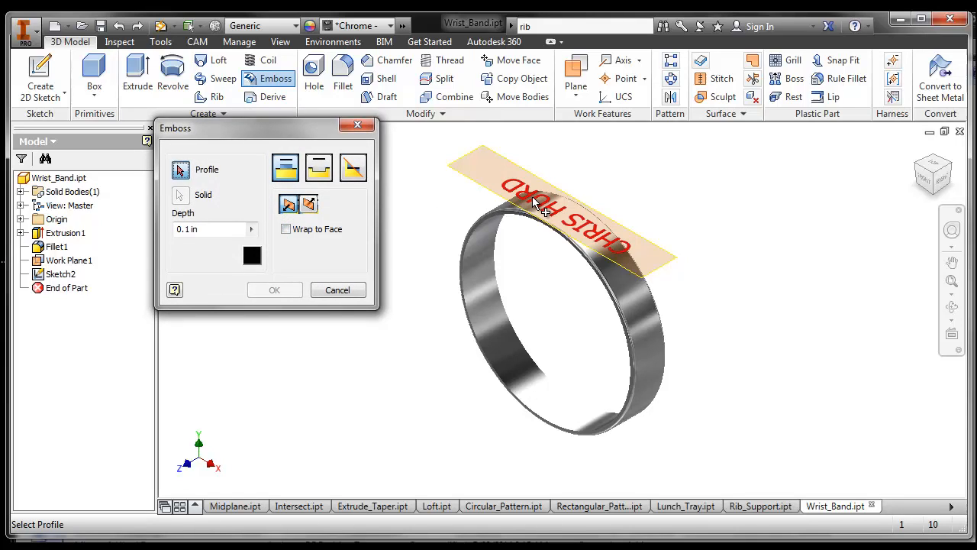
{"action": "left_click", "coordinate": [309, 204]}
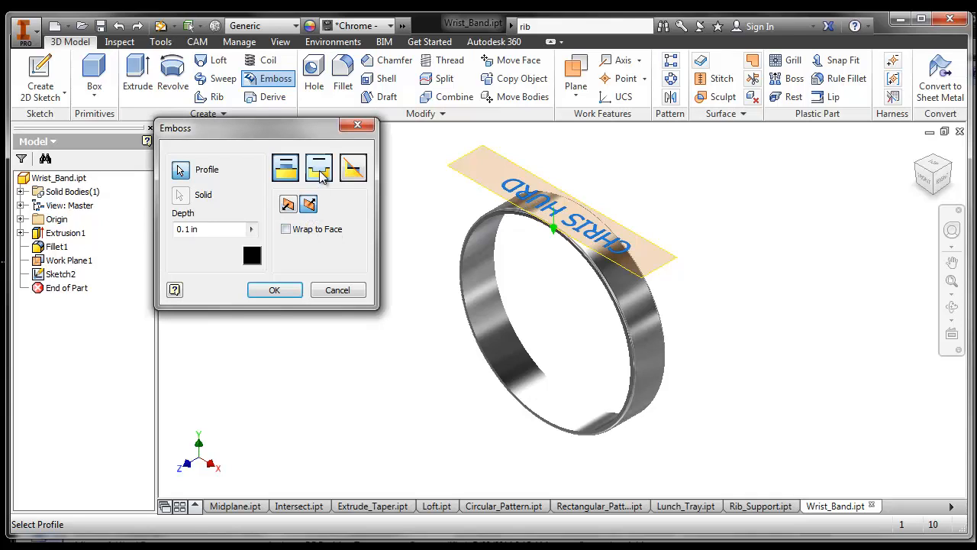
{"action": "left_click", "coordinate": [319, 168]}
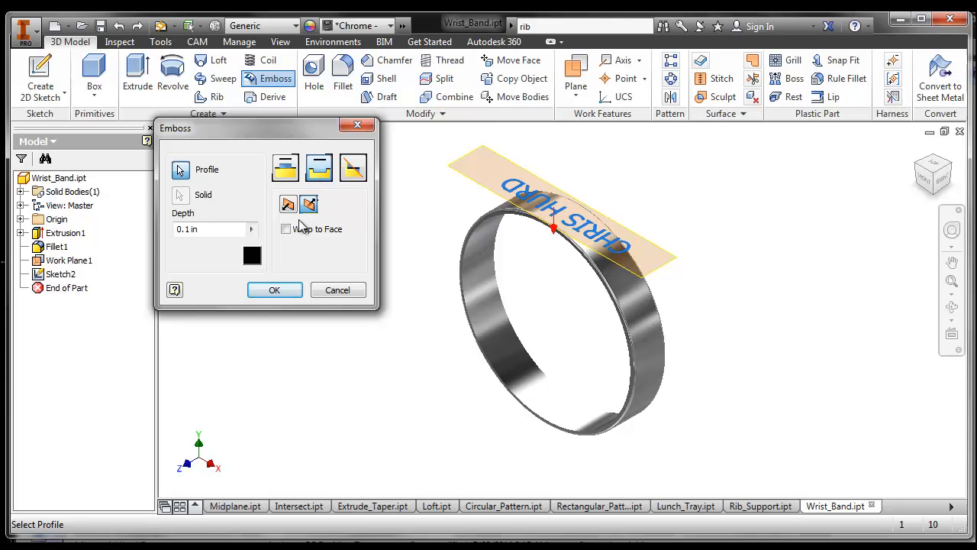
{"action": "left_click", "coordinate": [285, 229]}
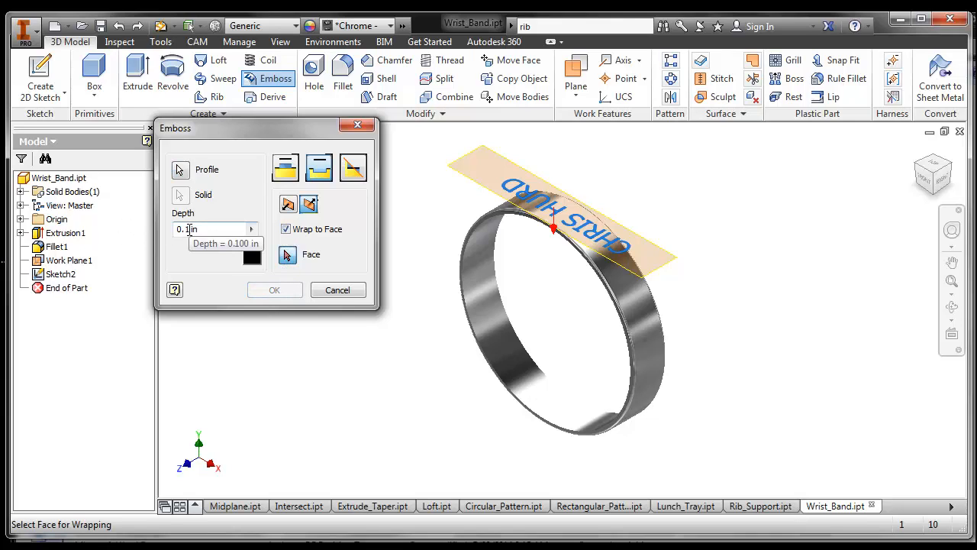
{"action": "mouse_move", "coordinate": [304, 294]}
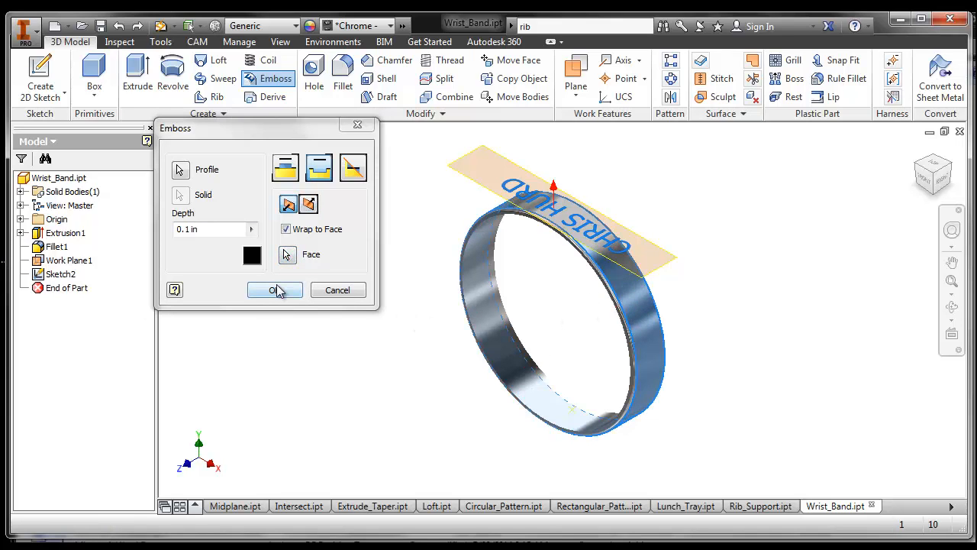
{"action": "left_click", "coordinate": [274, 290]}
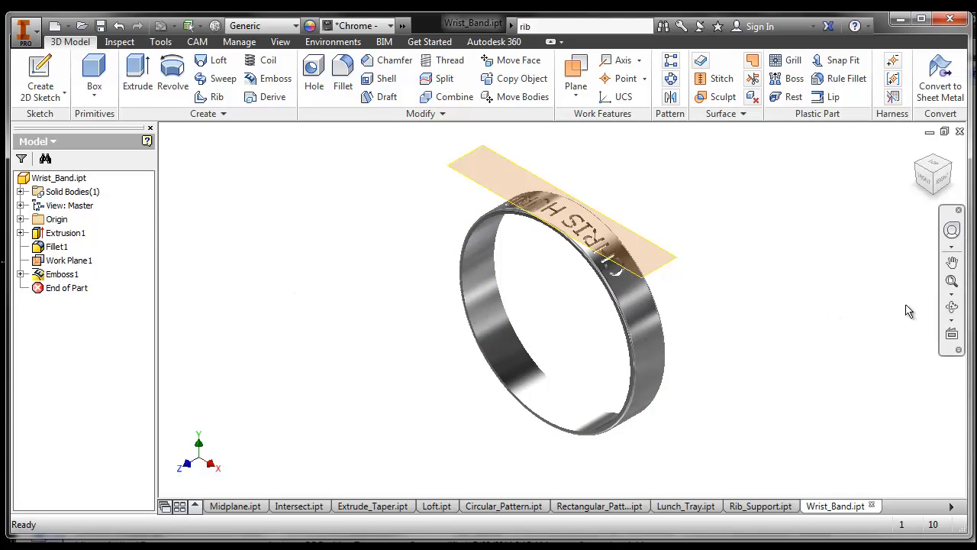
{"action": "mouse_move", "coordinate": [504, 243]}
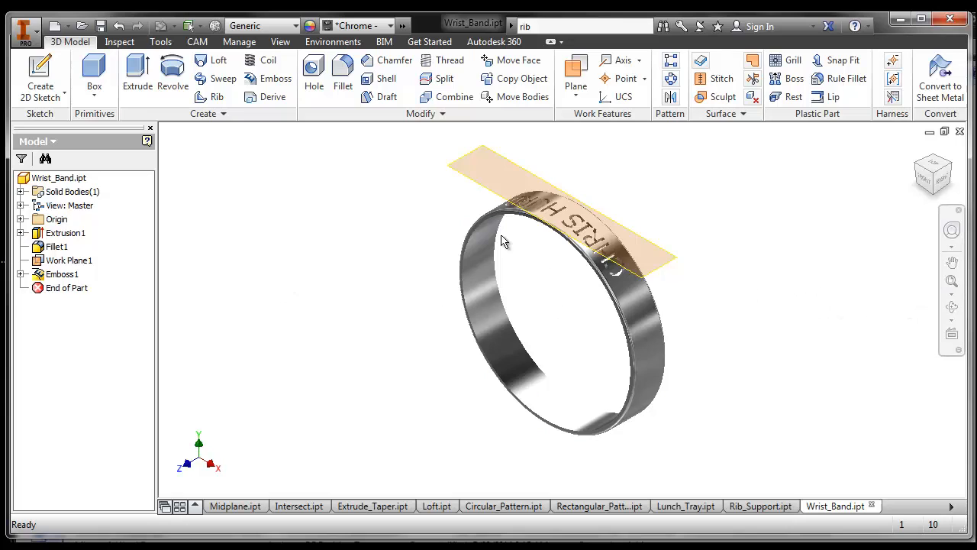